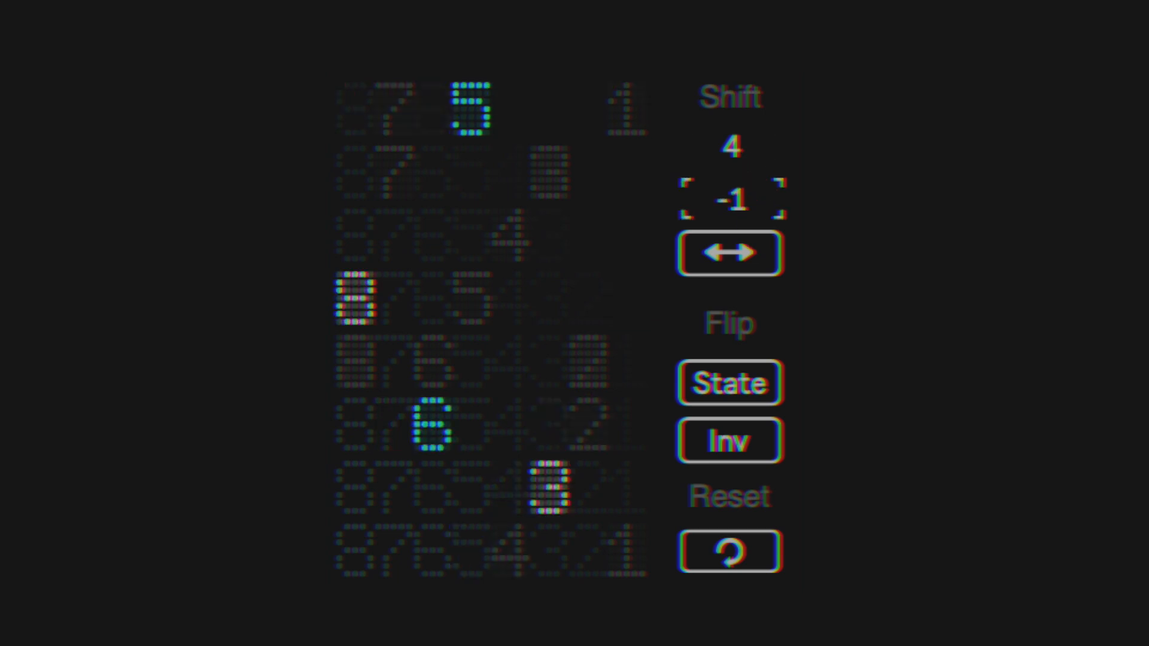
left_click(728, 440)
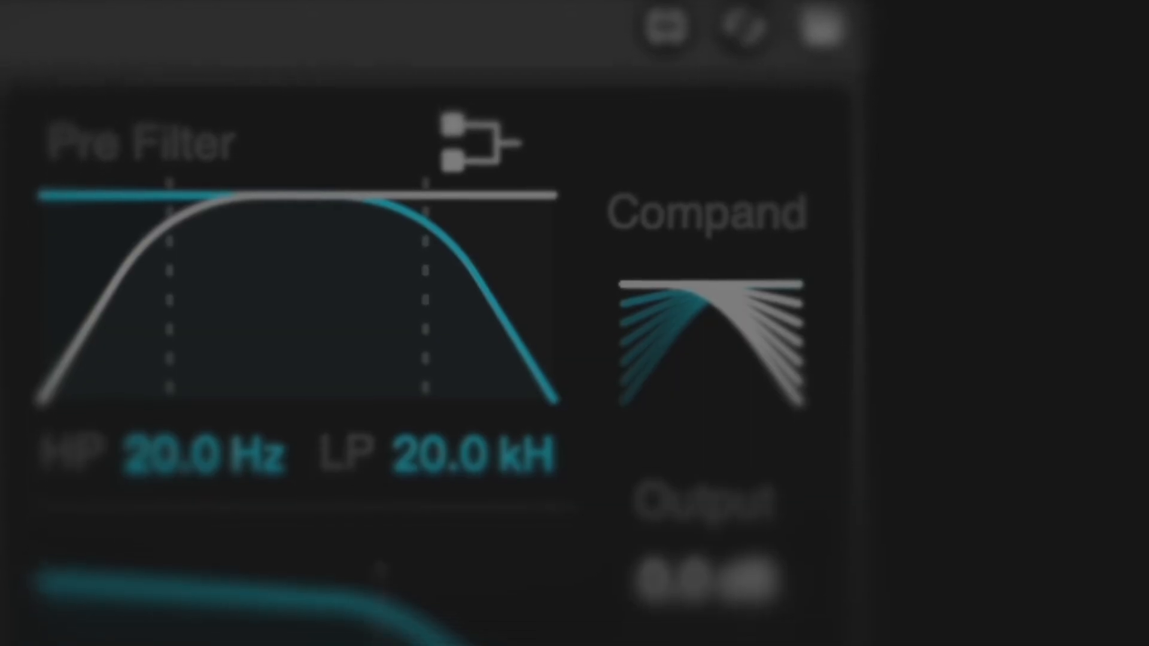
scroll("down", 3)
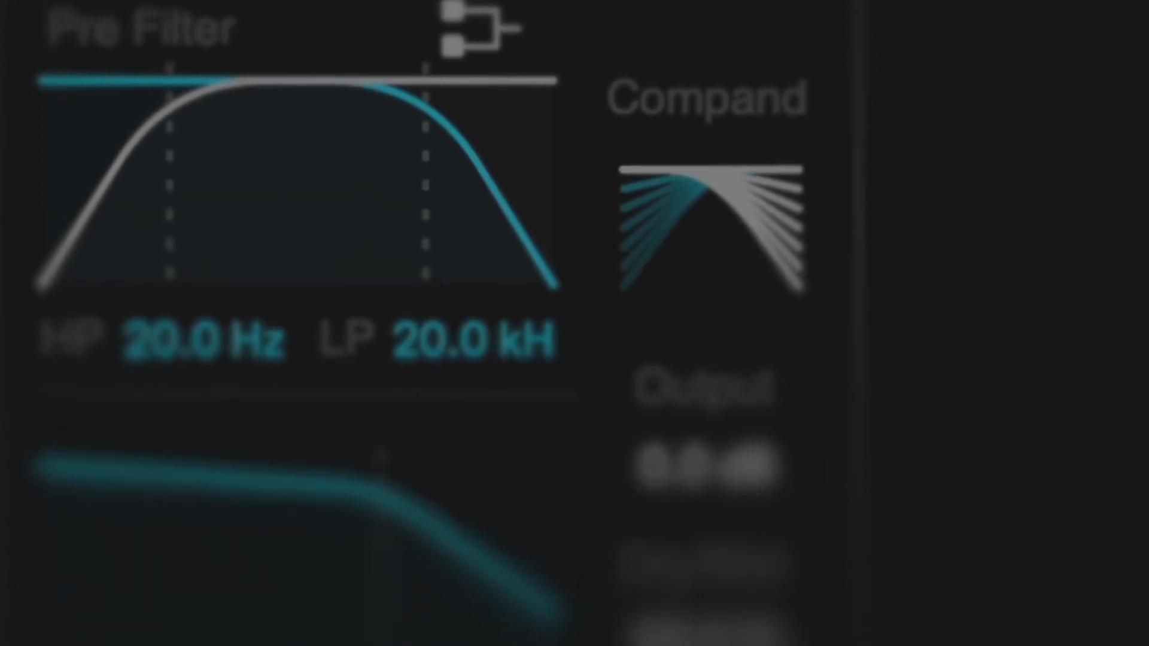
scroll("down", 3)
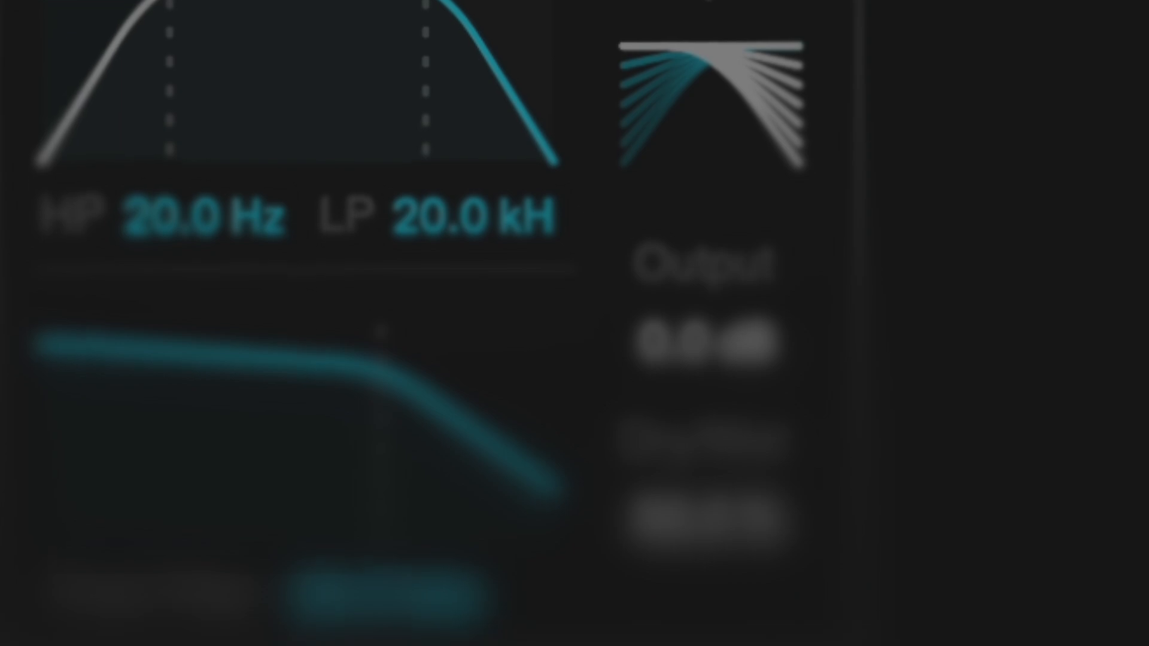